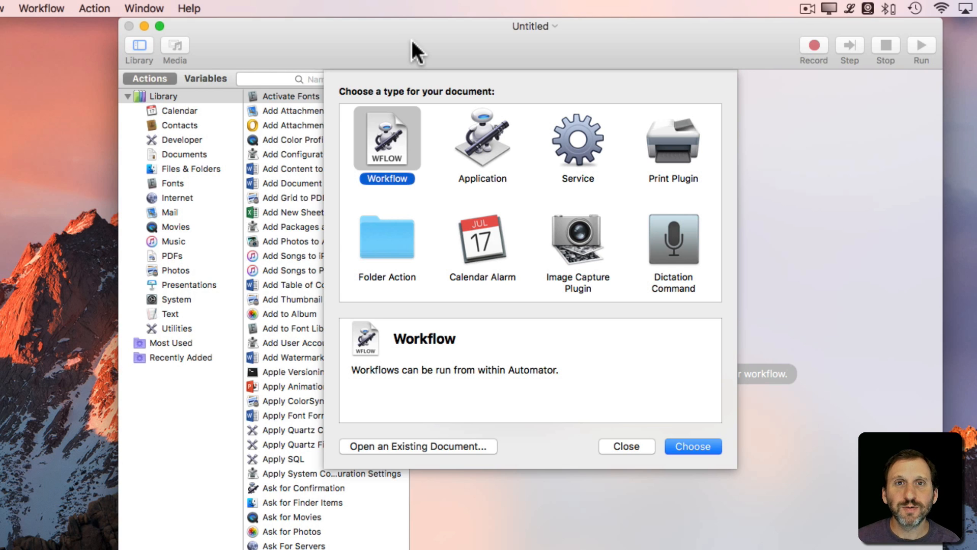
mouse_move(358, 37)
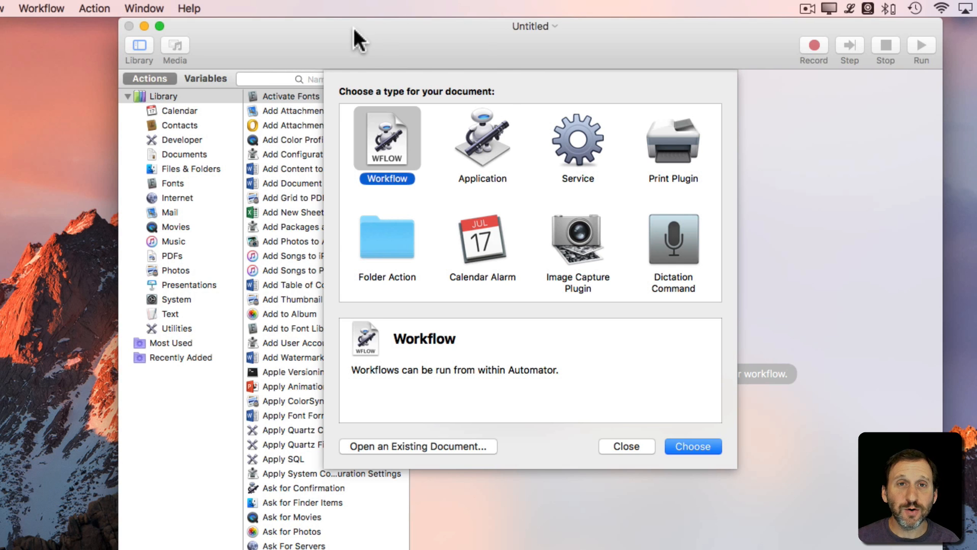
mouse_move(487, 159)
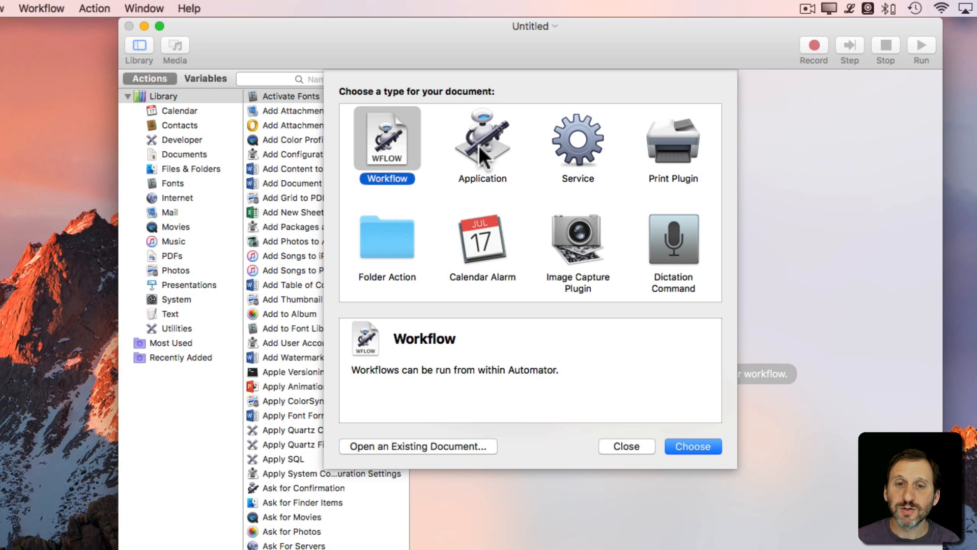
mouse_move(673, 209)
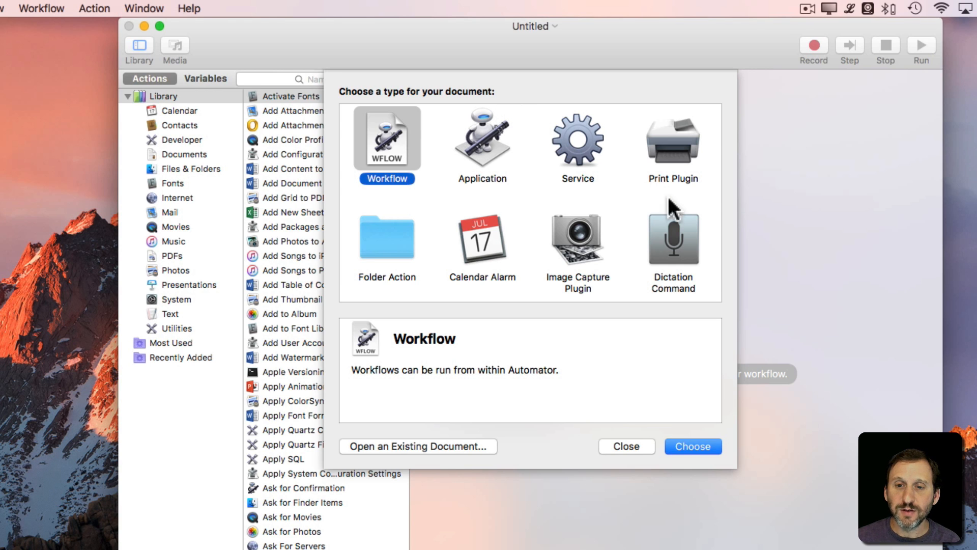
Choose Folder Action as the new Automator document type.
left_click(387, 237)
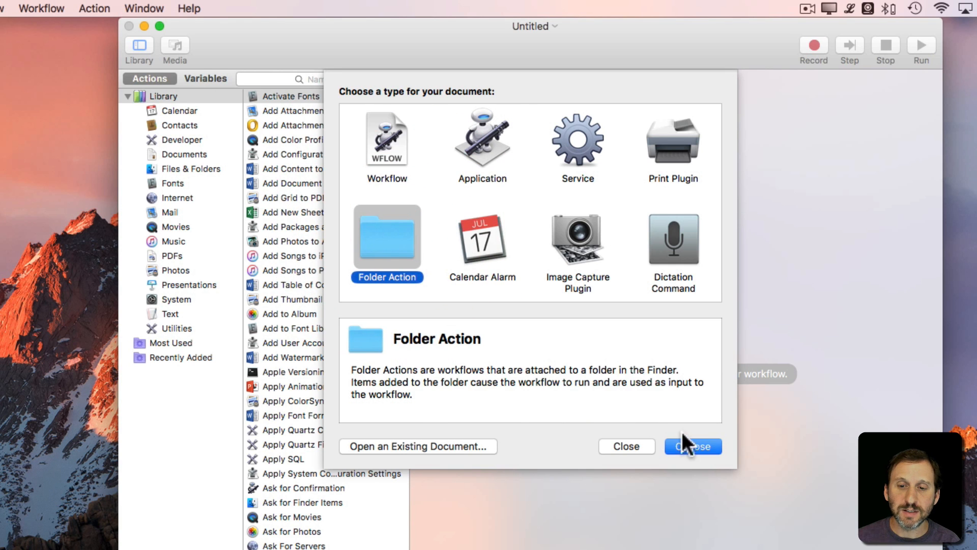
Create the Folder Action and set it to receive items added to the Desktop.
left_click(692, 447)
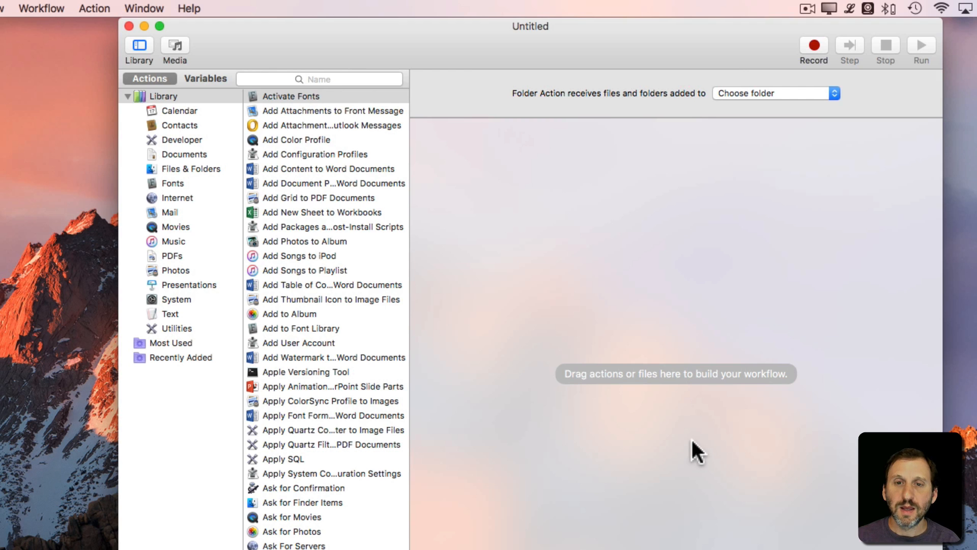
mouse_move(617, 105)
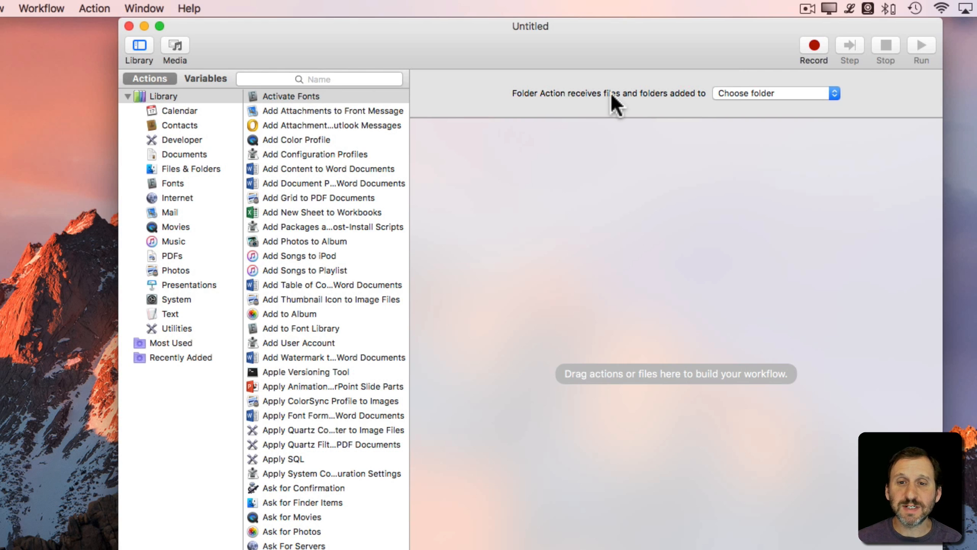
mouse_move(751, 106)
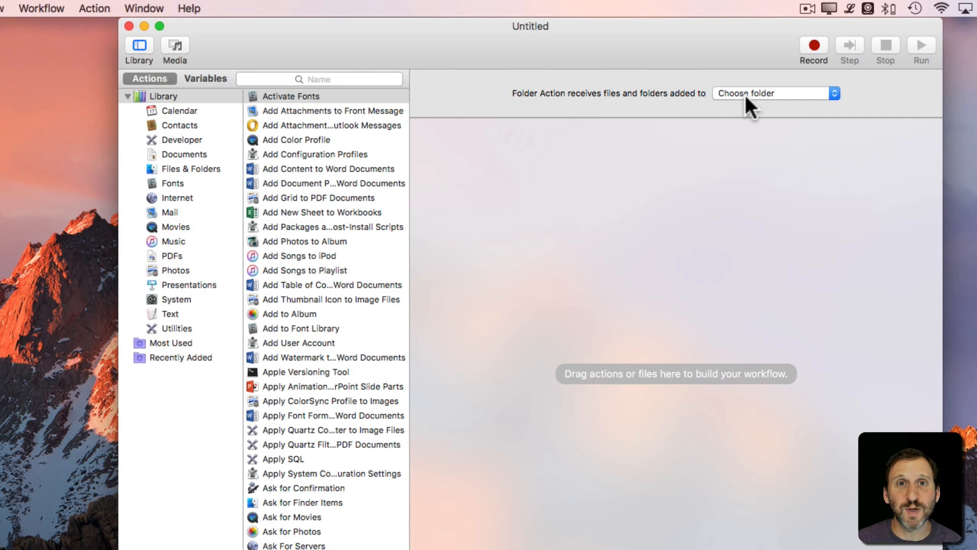
left_click(776, 92)
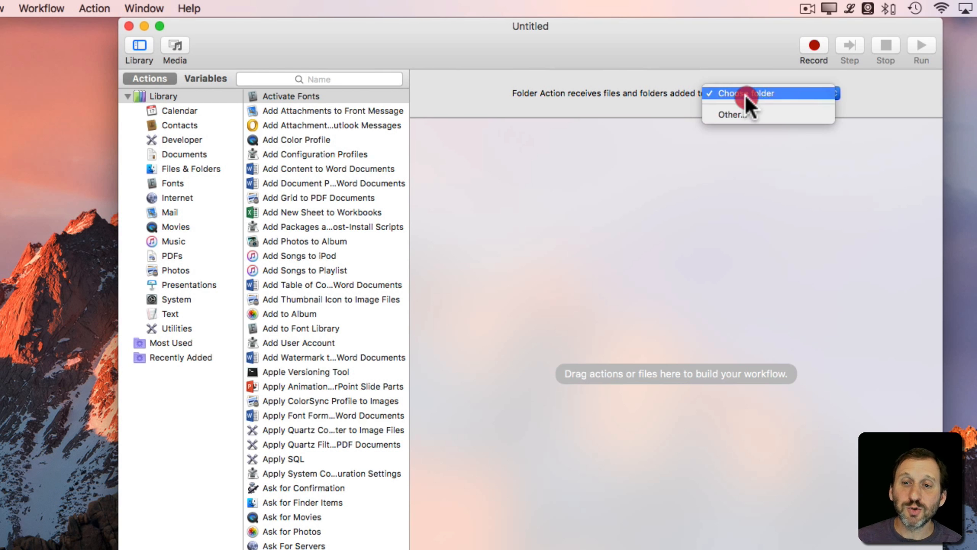
left_click(731, 115)
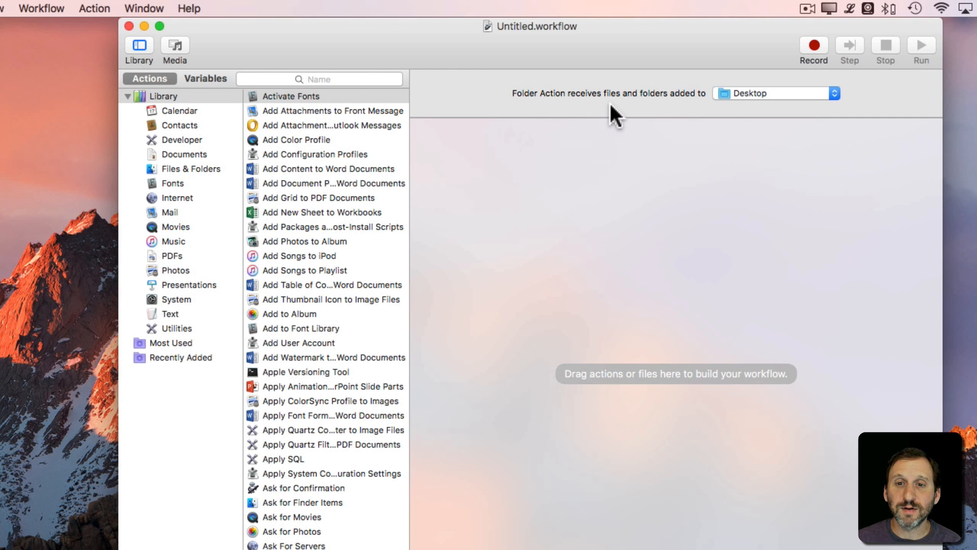
mouse_move(654, 119)
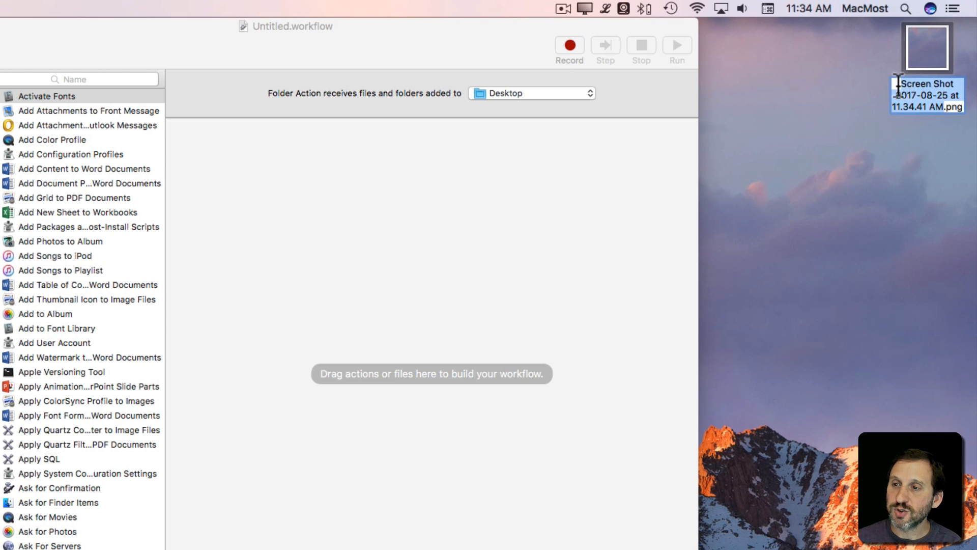
mouse_move(908, 115)
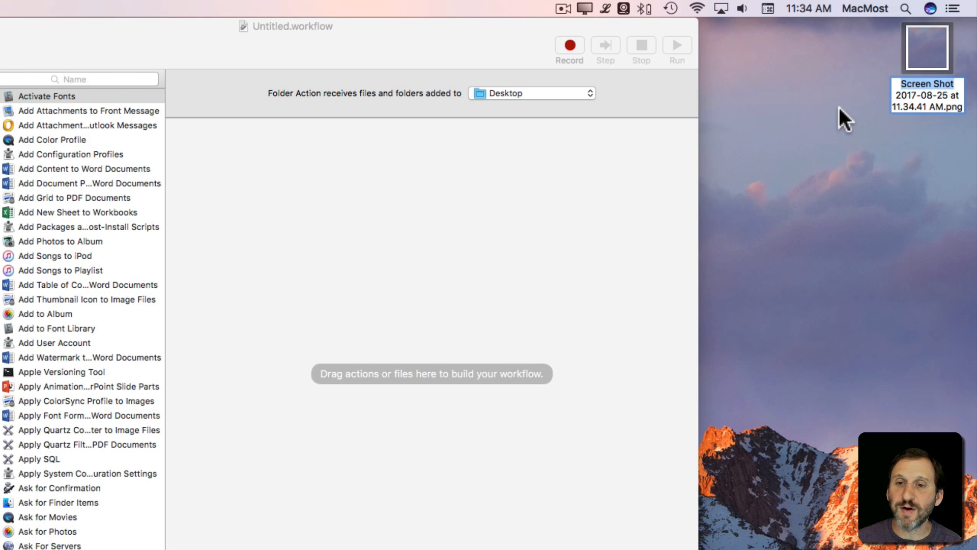
Add Filter Finder Items keeping files whose Name begins with 'Screen Shot'.
left_click(218, 79)
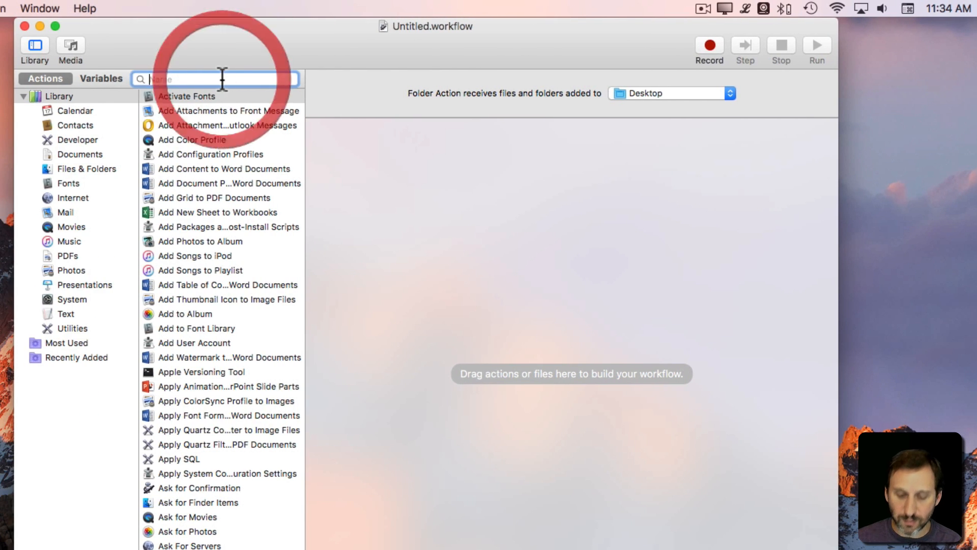
type("filter")
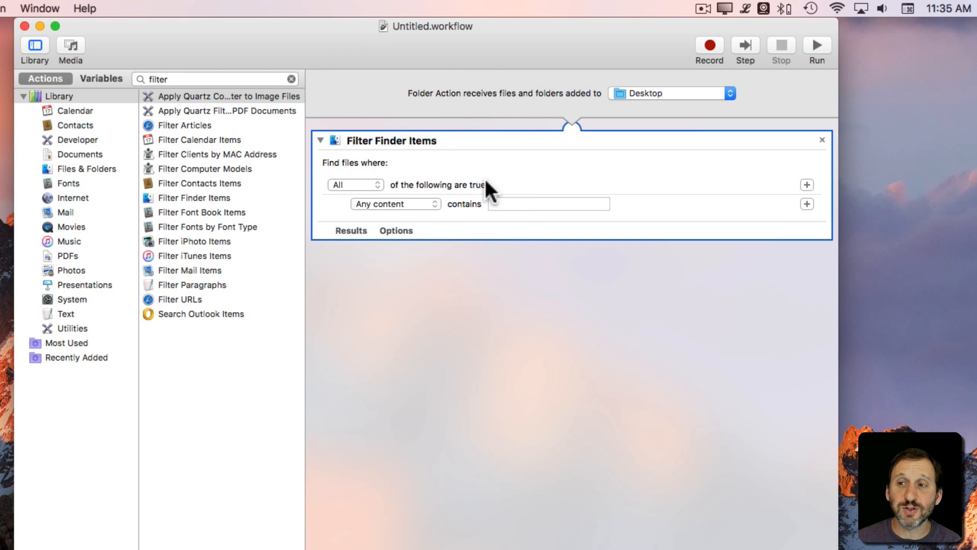
mouse_move(437, 204)
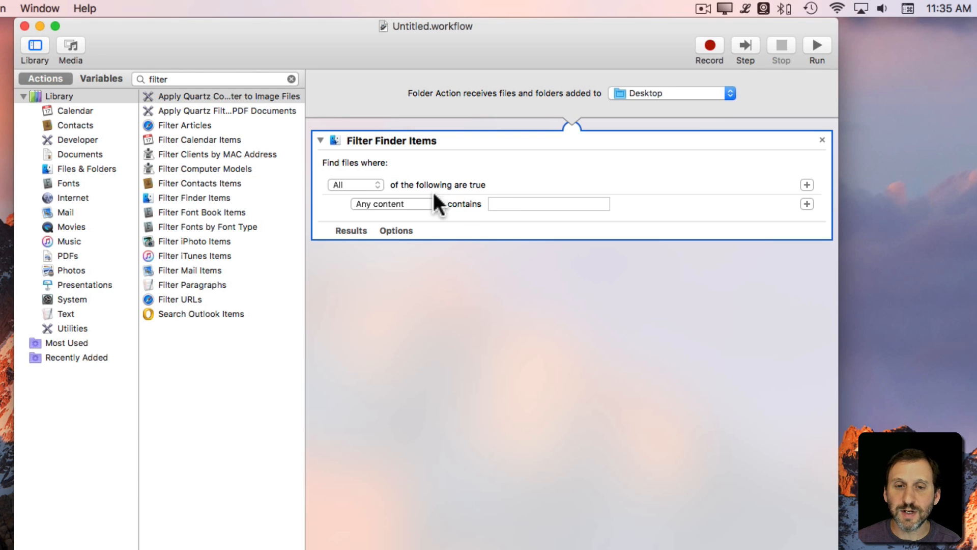
left_click(389, 204)
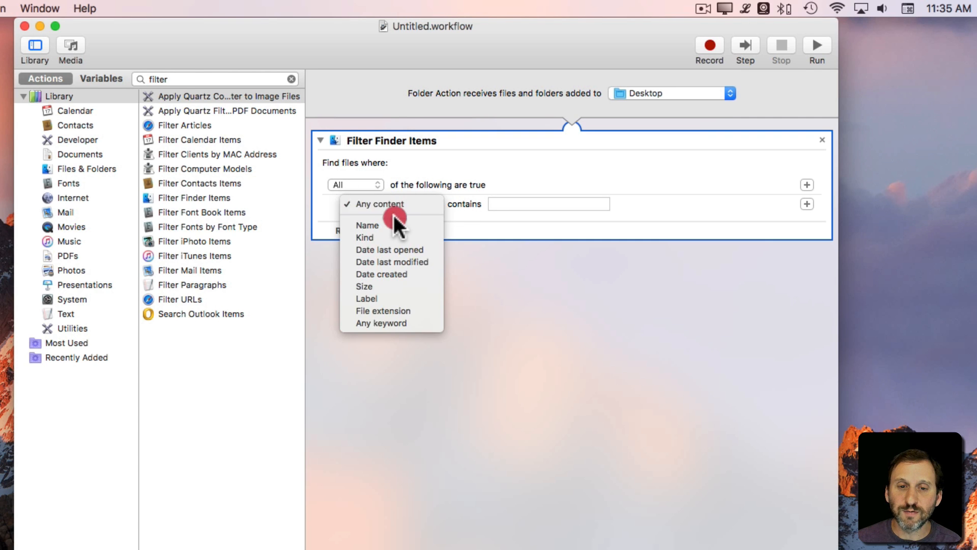
left_click(368, 225)
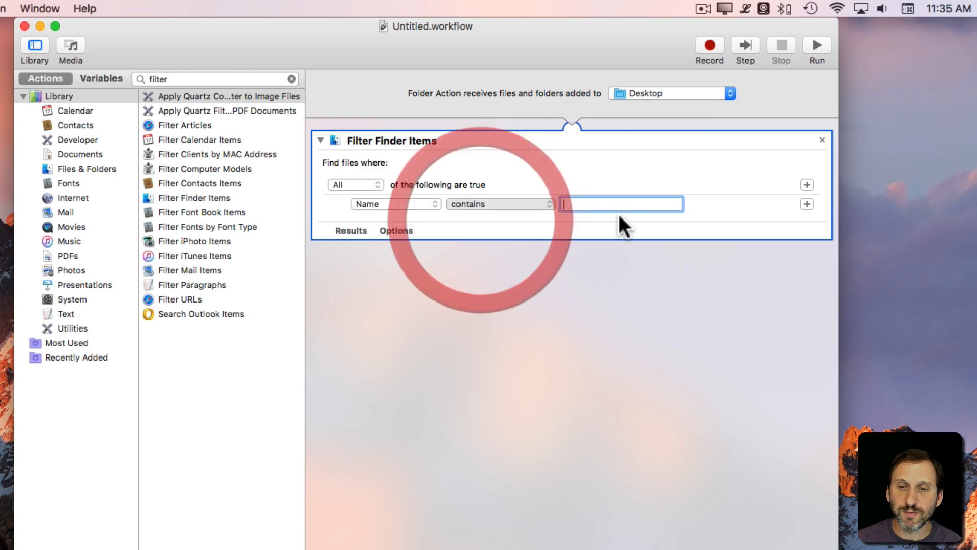
type("Screen Shot")
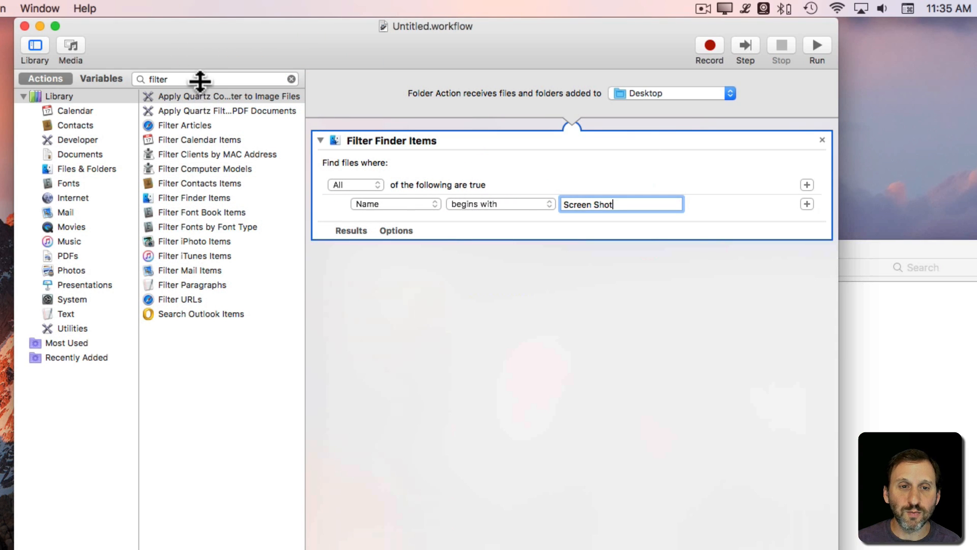
Add Move Finder Items with destination Documents/Screen Shots.
type("move")
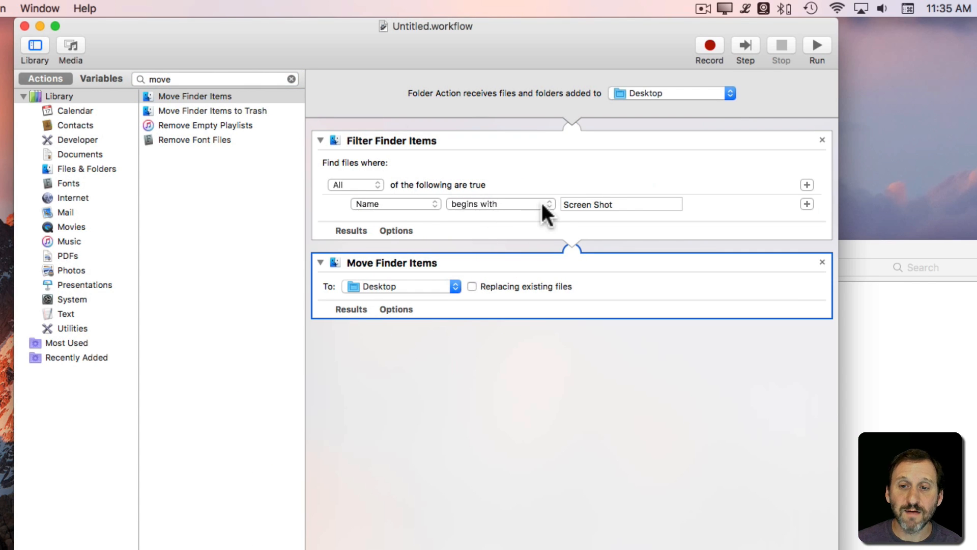
mouse_move(383, 296)
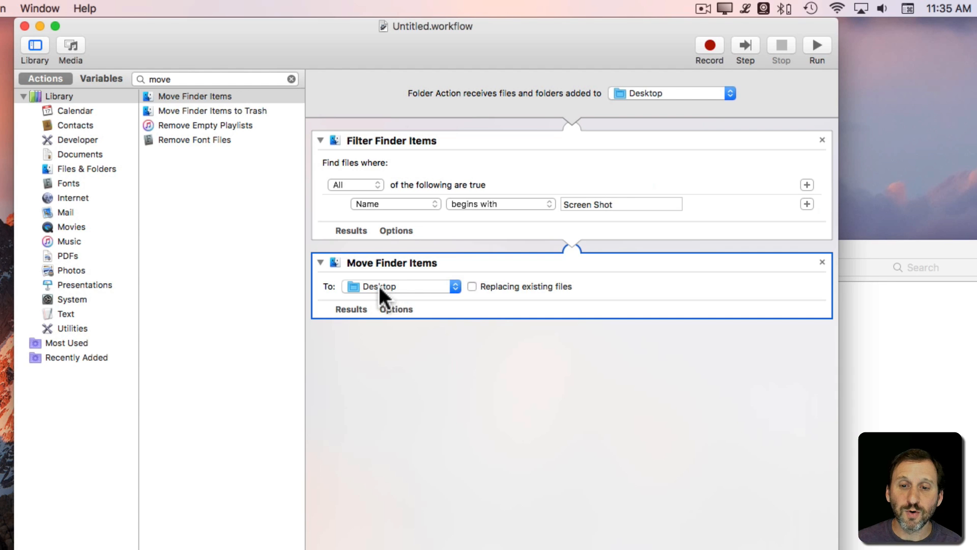
left_click(399, 286)
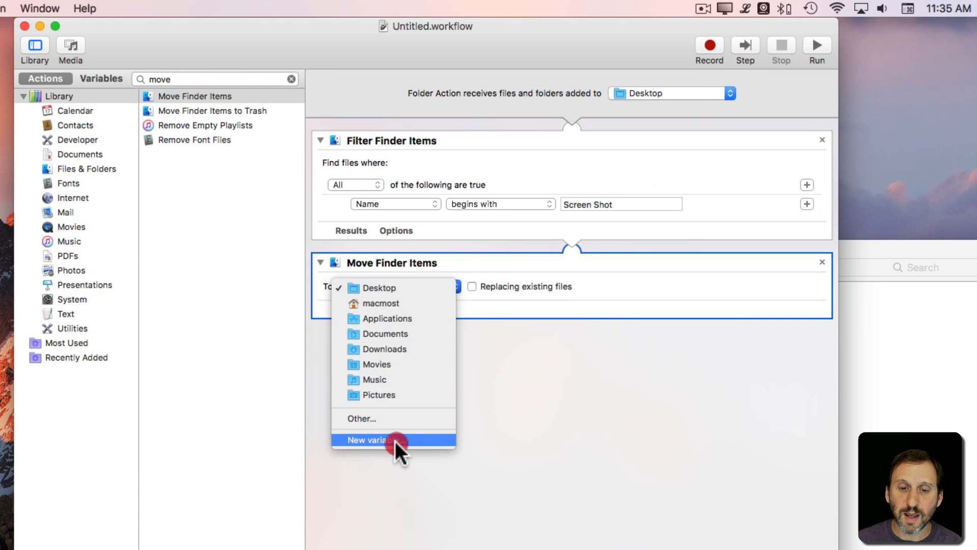
left_click(362, 418)
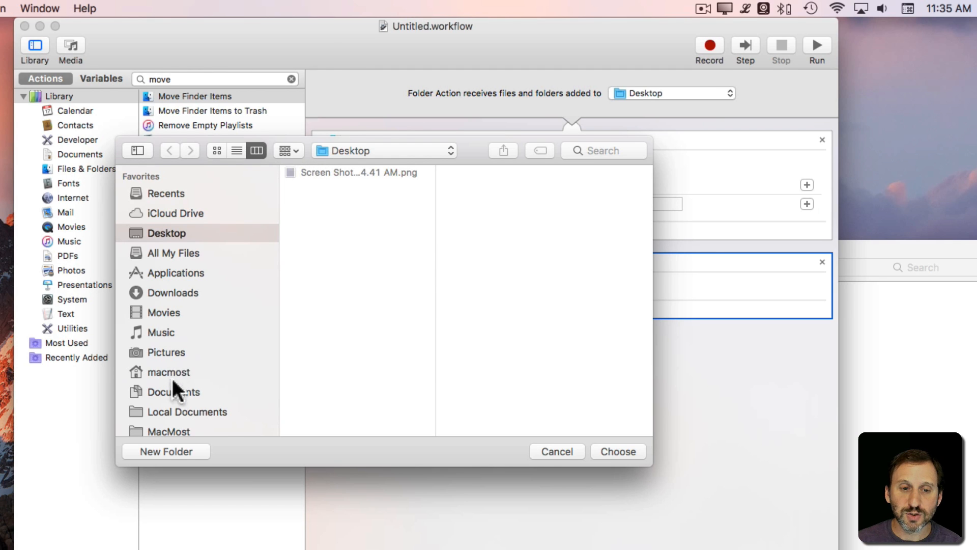
left_click(173, 391)
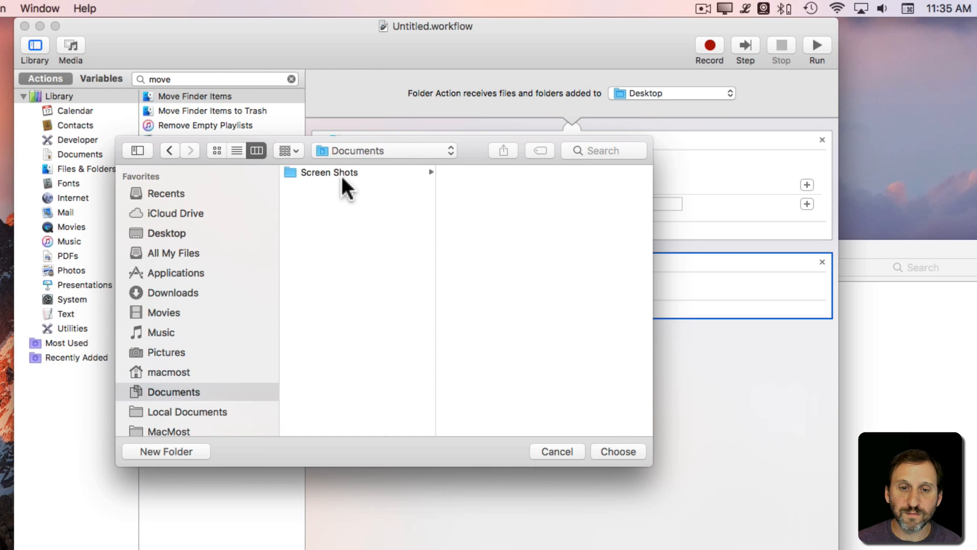
left_click(617, 452)
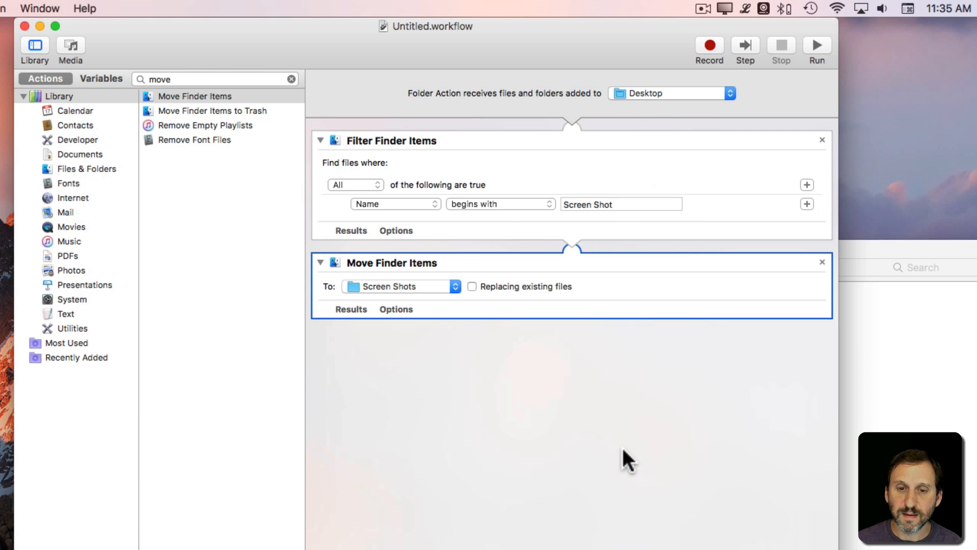
mouse_move(496, 328)
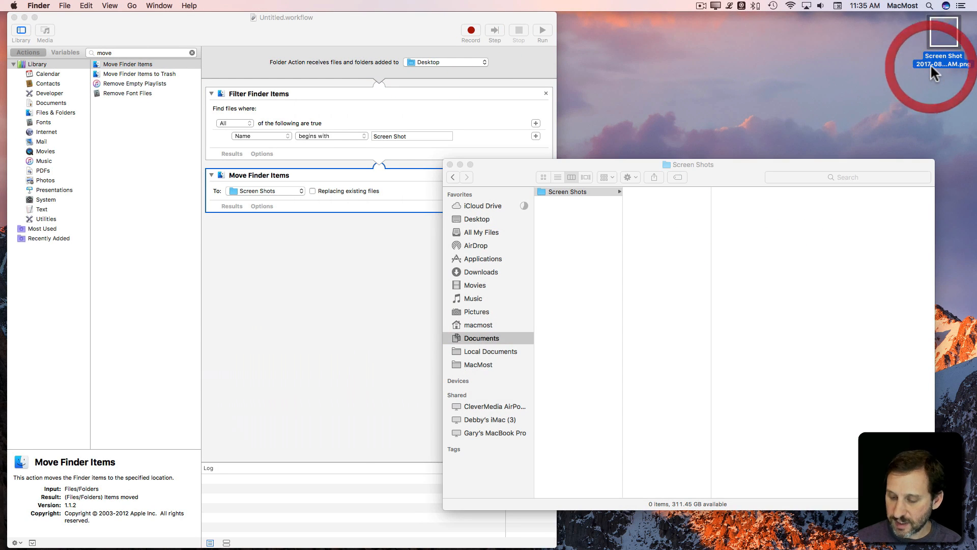
mouse_move(720, 85)
type("Handle Screen Sh")
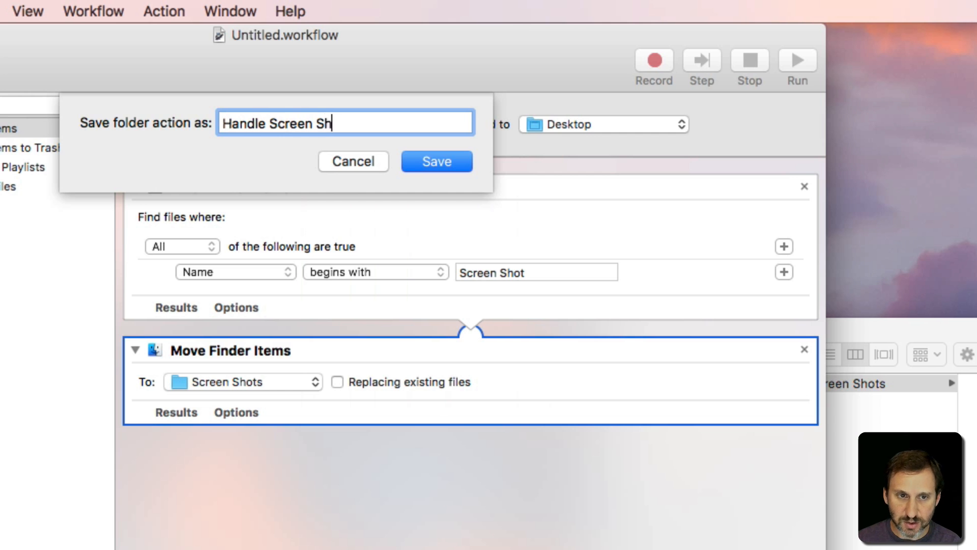
Save the folder action as 'Handle Screen Shots'.
left_click(437, 162)
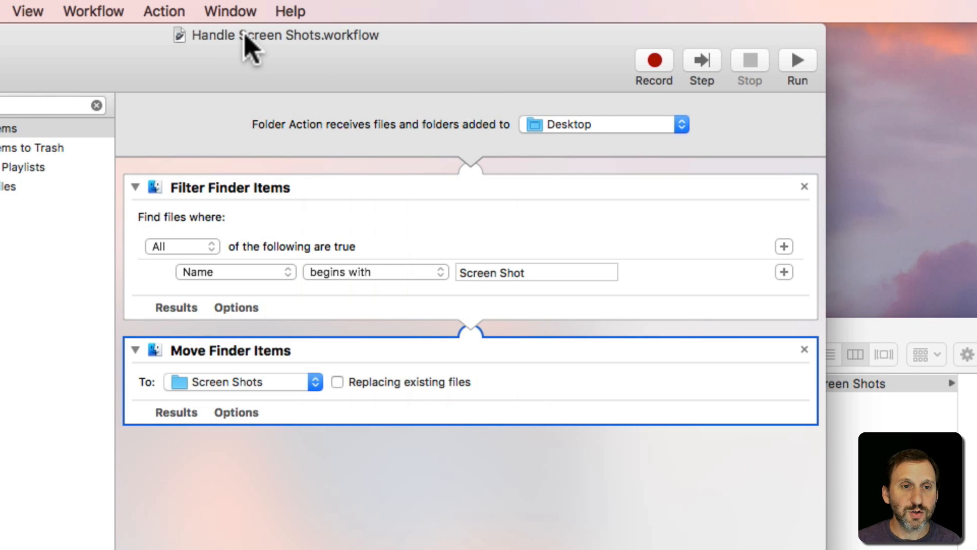
left_click(275, 35)
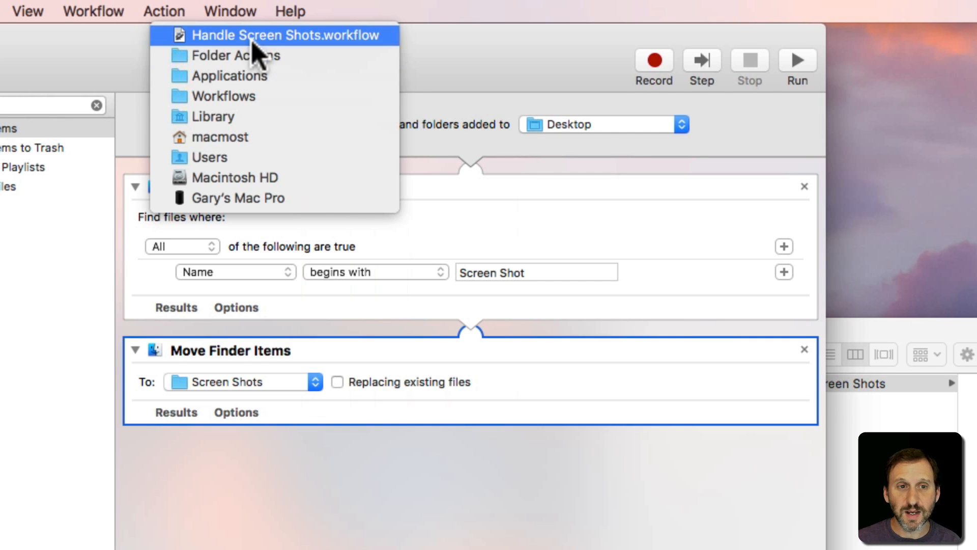
left_click(287, 35)
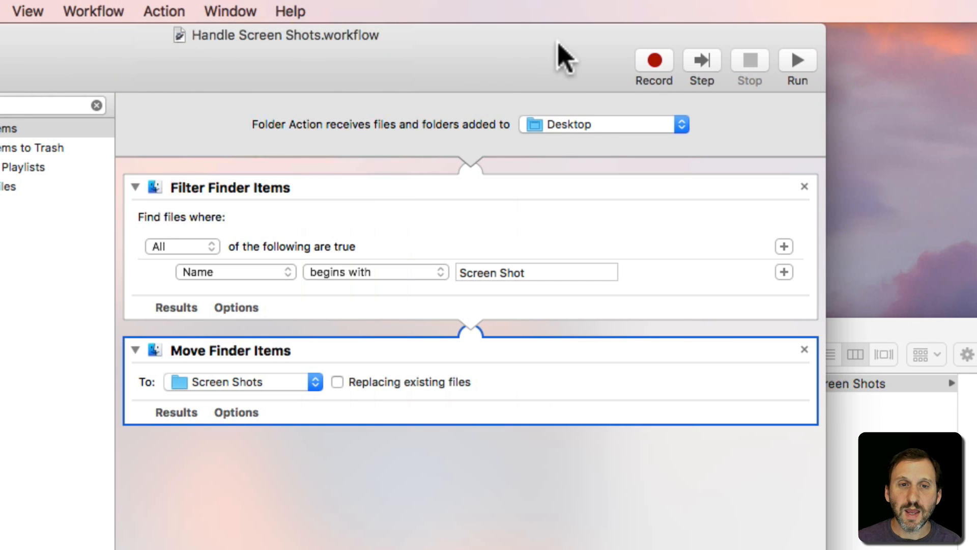
mouse_move(652, 392)
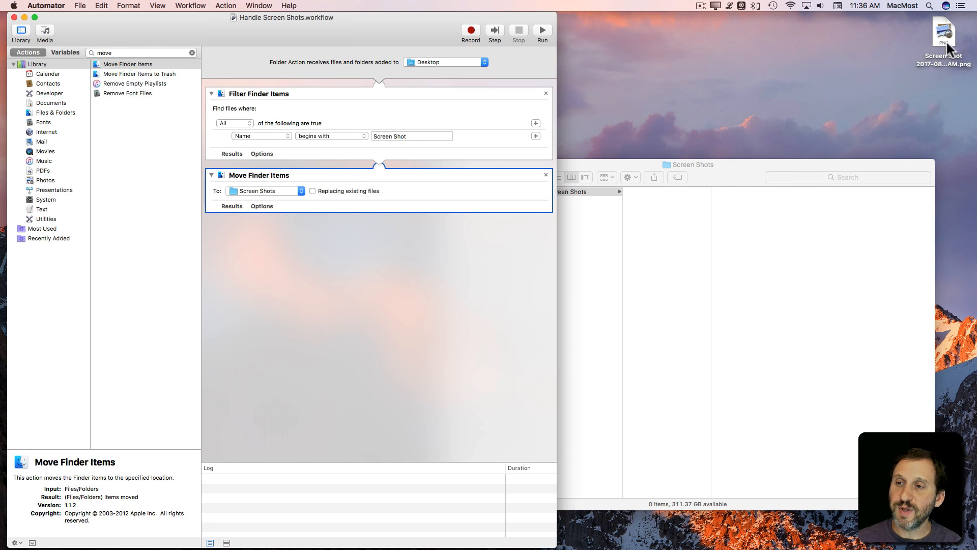
mouse_move(692, 16)
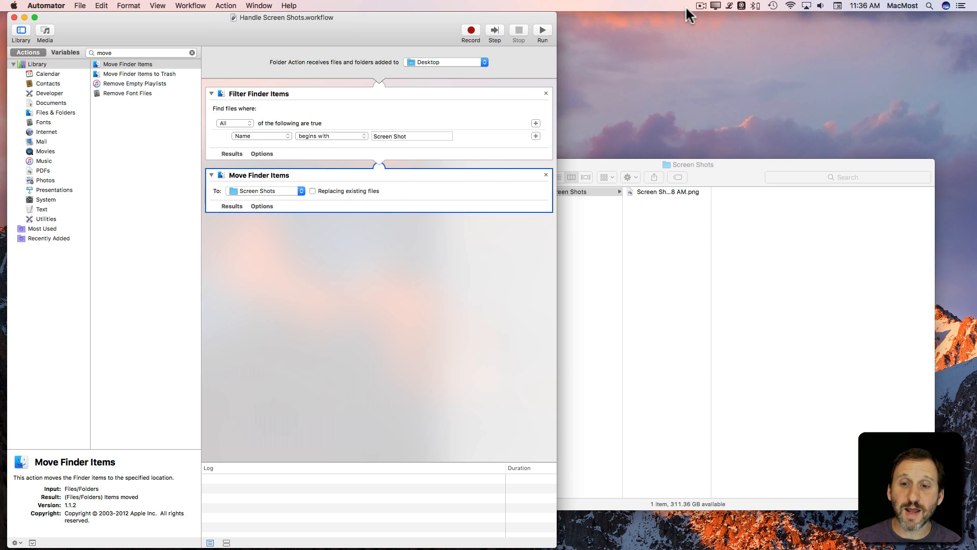
mouse_move(631, 179)
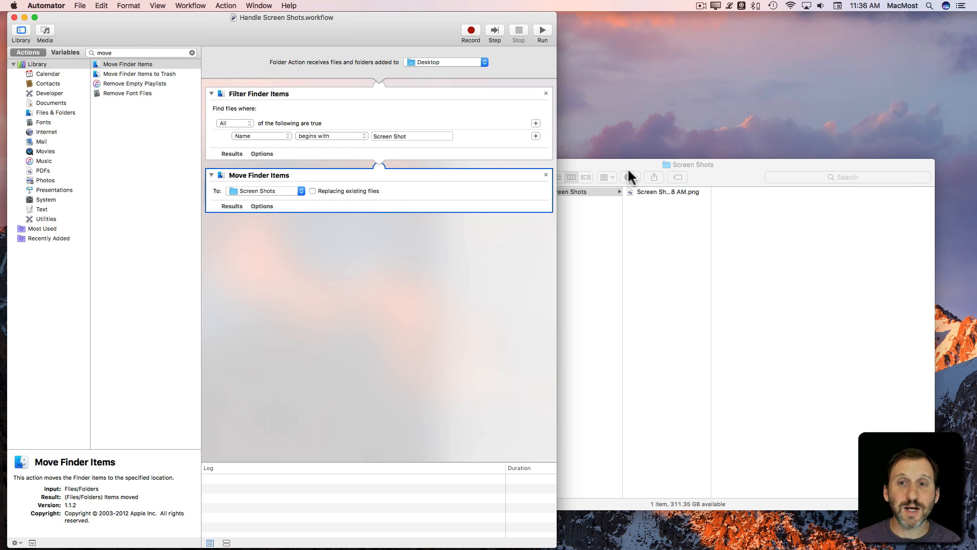
mouse_move(702, 50)
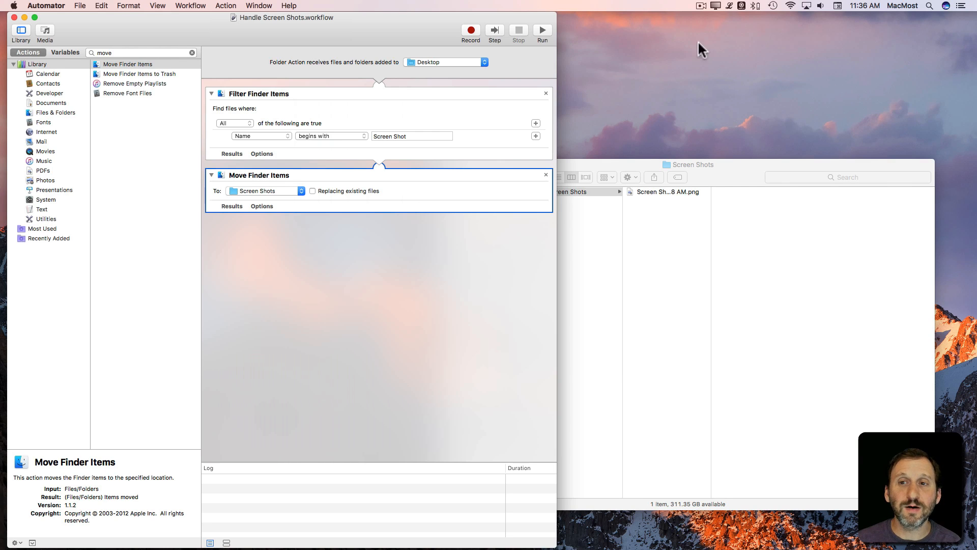
mouse_move(689, 8)
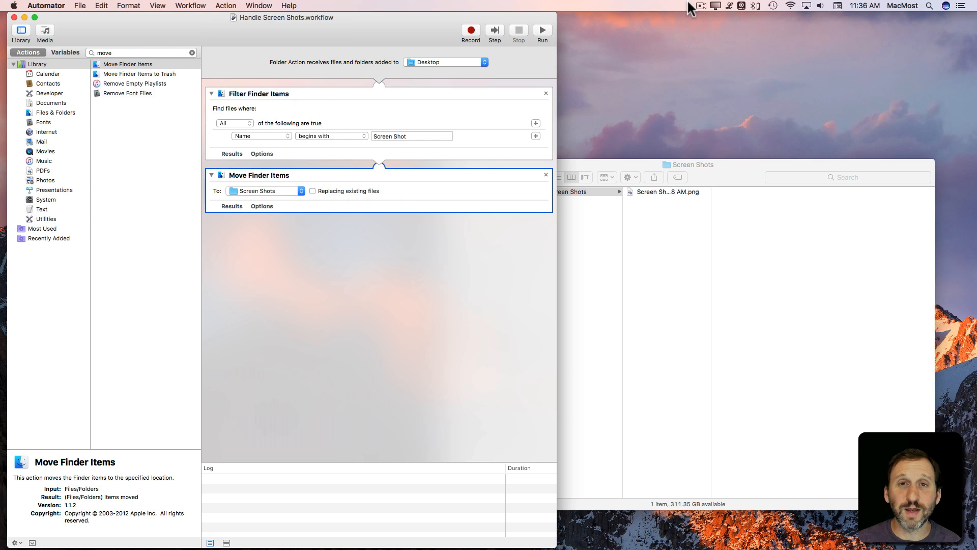
mouse_move(594, 207)
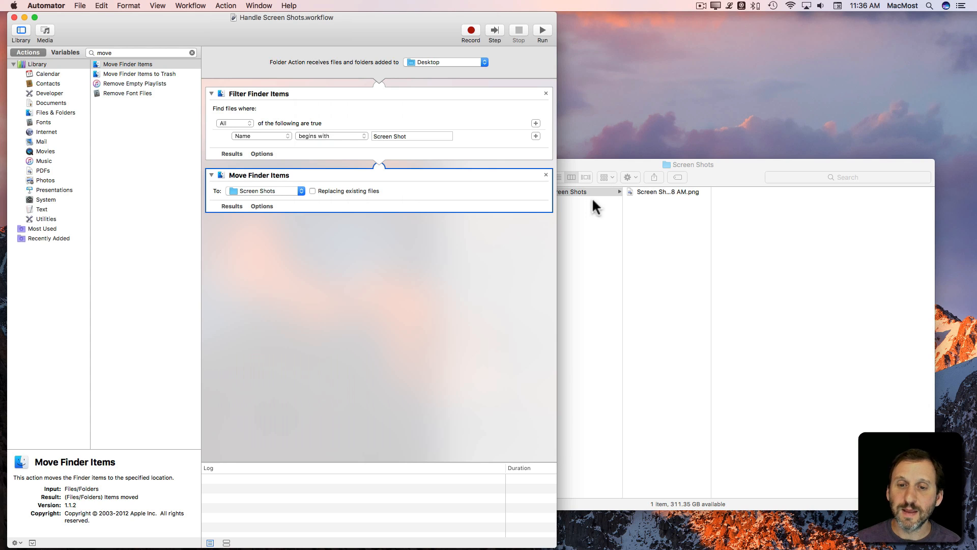
mouse_move(667, 230)
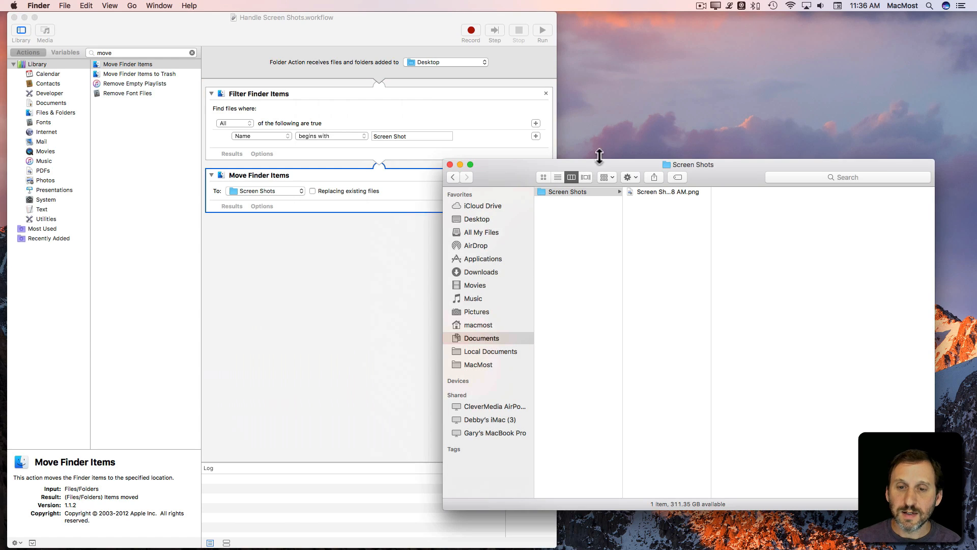
mouse_move(499, 303)
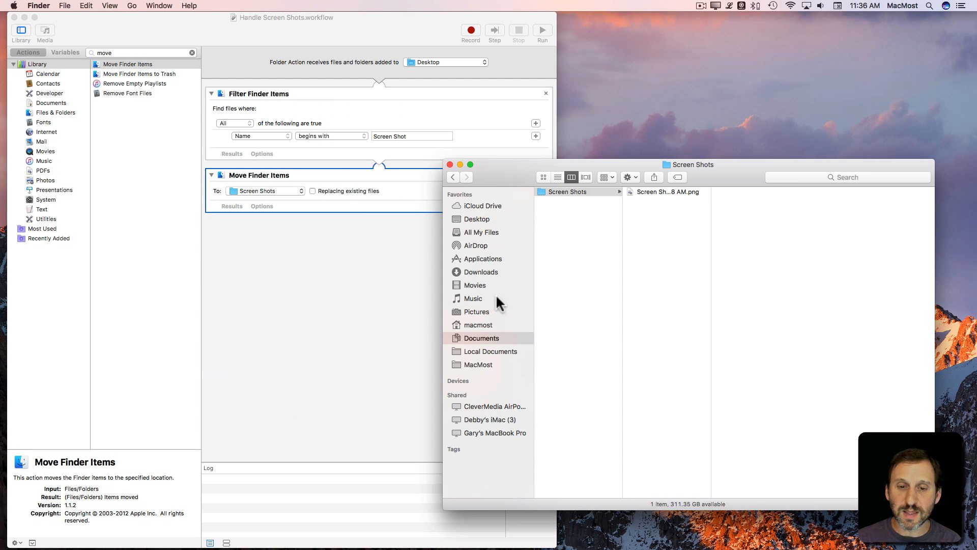
mouse_move(624, 161)
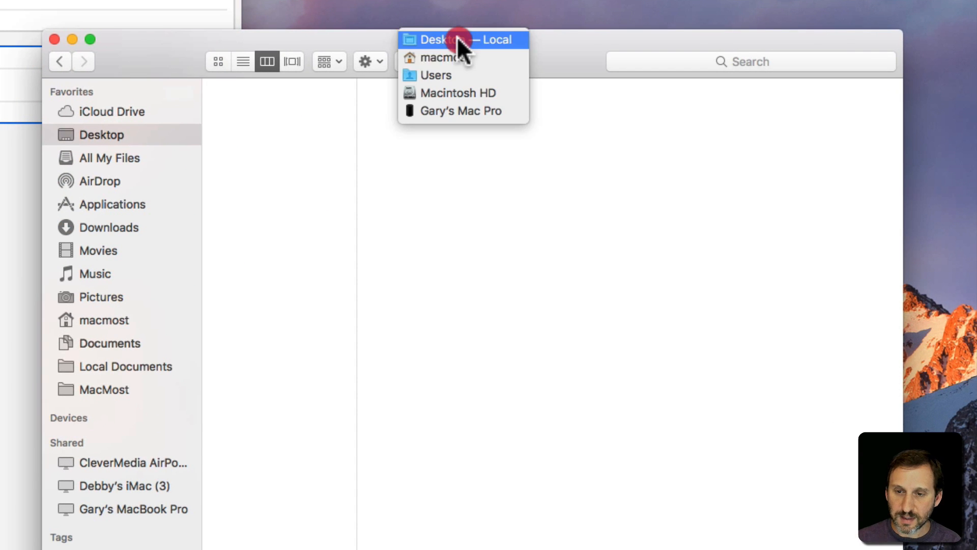
Select Desktop in the macmost home folder and open its Services context menu.
left_click(438, 57)
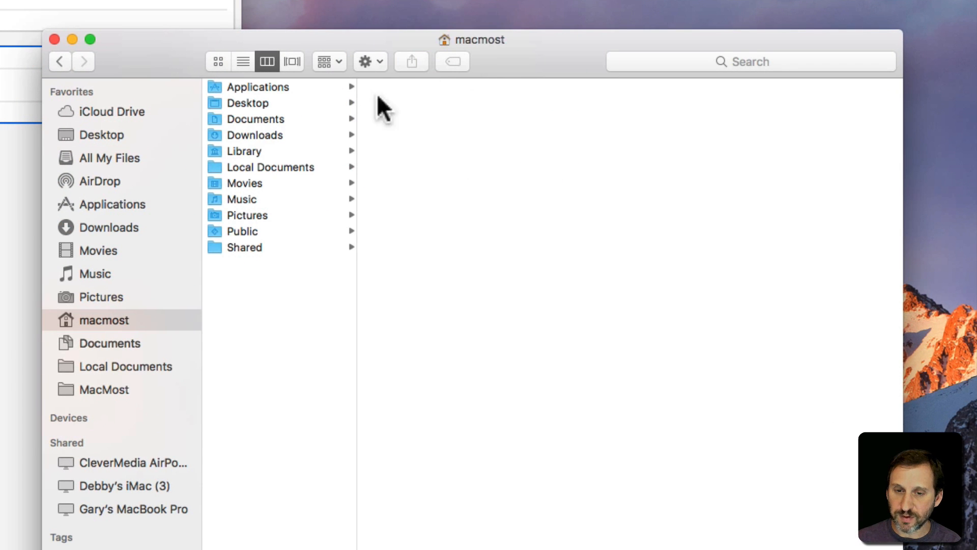
left_click(248, 103)
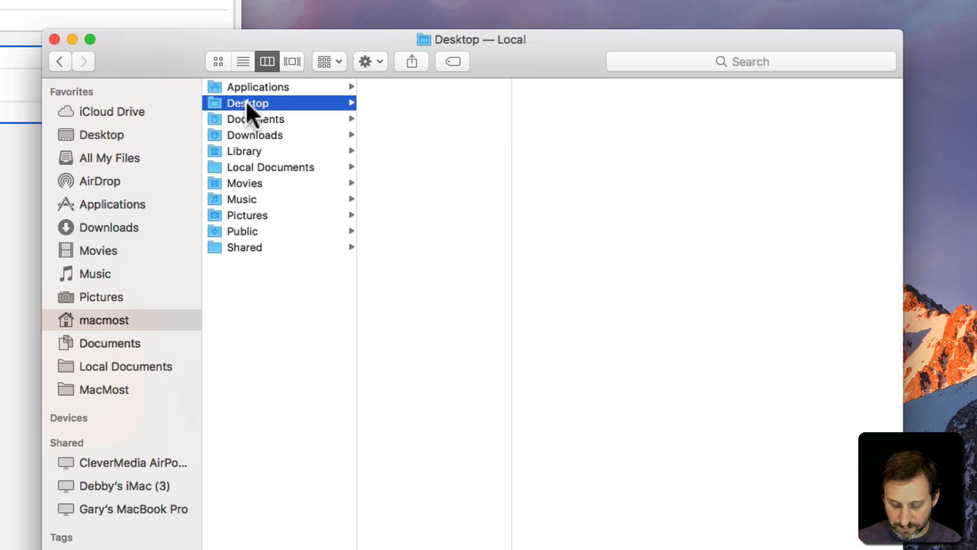
right_click(247, 102)
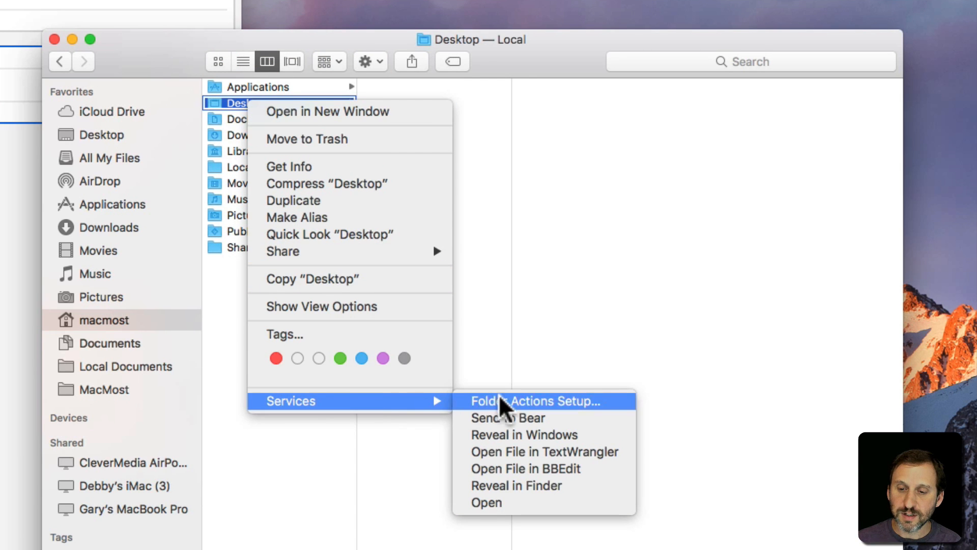
mouse_move(480, 417)
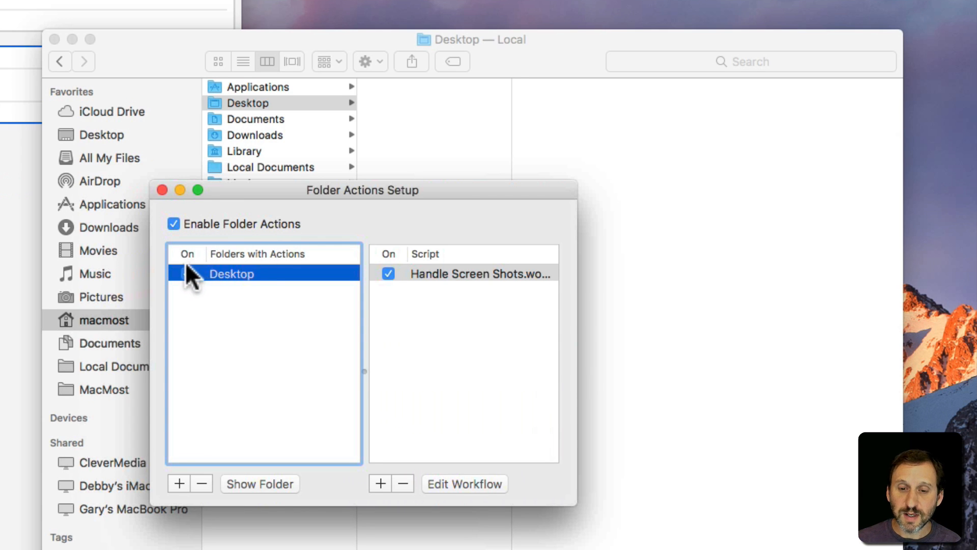
Select the Desktop entry and toggle its folder action off and back on.
left_click(186, 274)
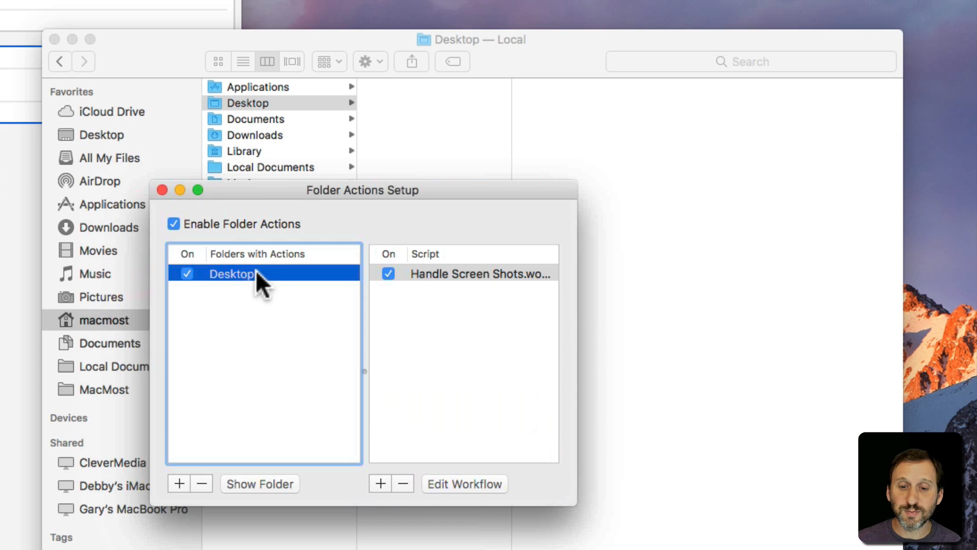
mouse_move(308, 284)
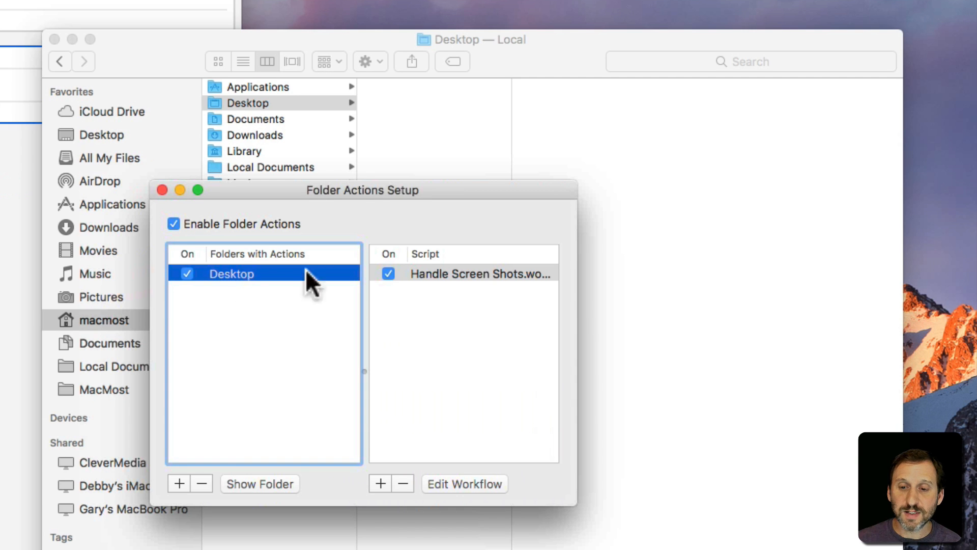
left_click(480, 274)
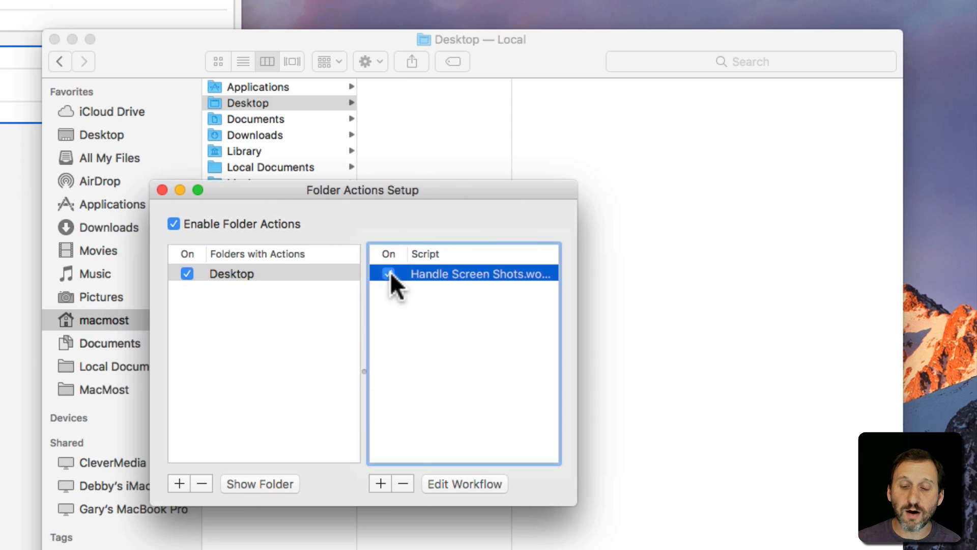
left_click(231, 273)
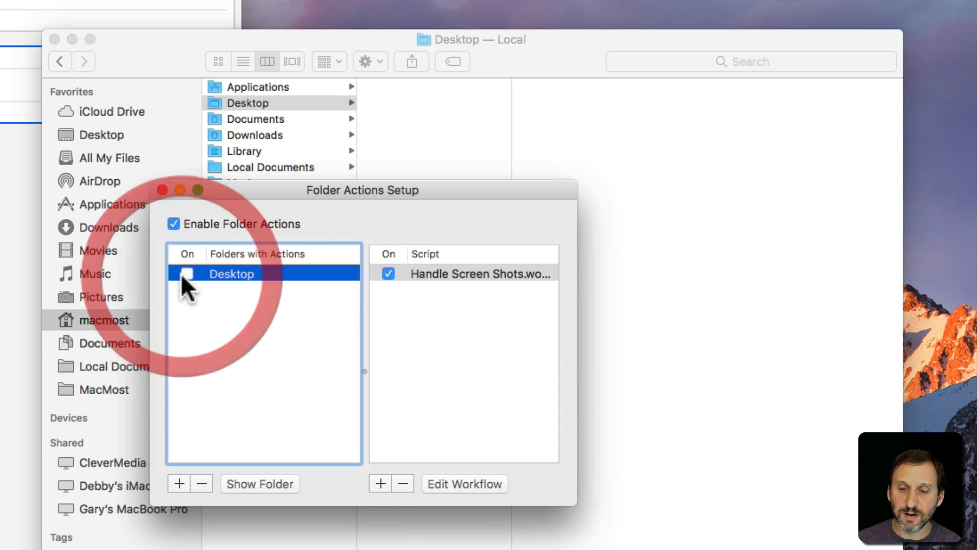
left_click(187, 273)
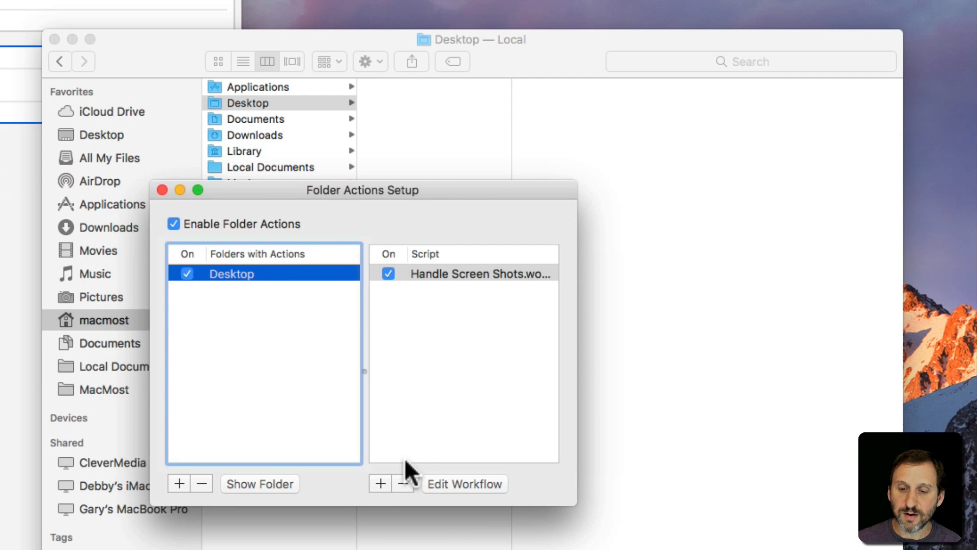
Reopen the attached Handle Screen Shots workflow in Automator for editing.
left_click(380, 484)
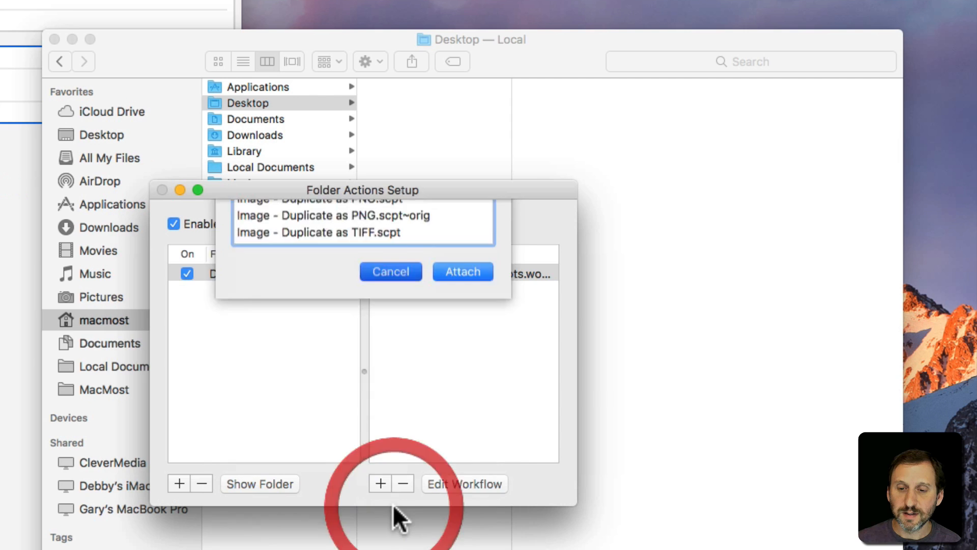
left_click(462, 271)
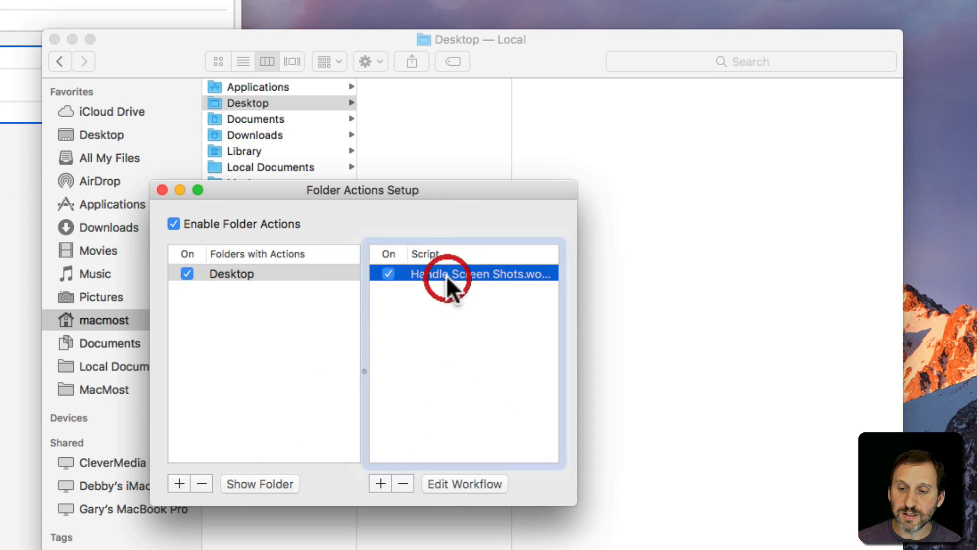
left_click(464, 483)
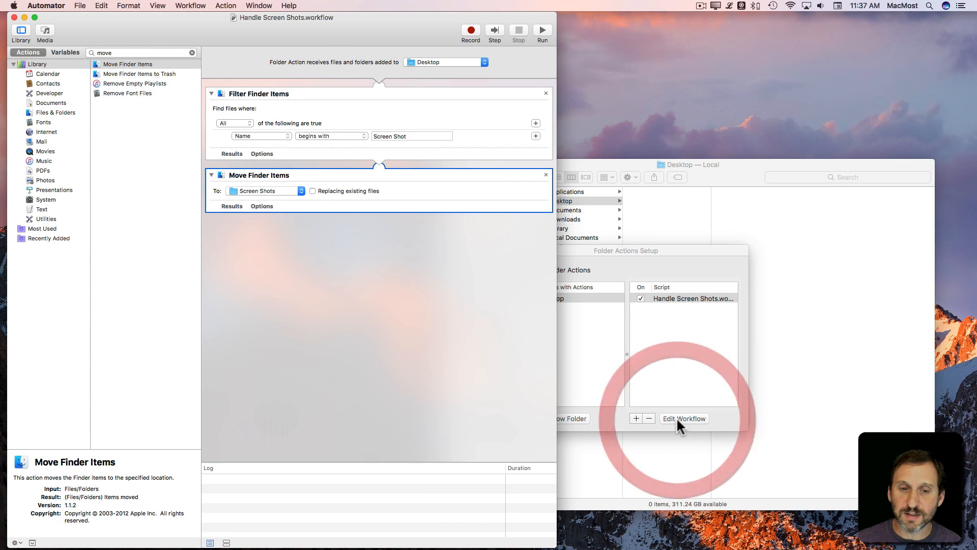